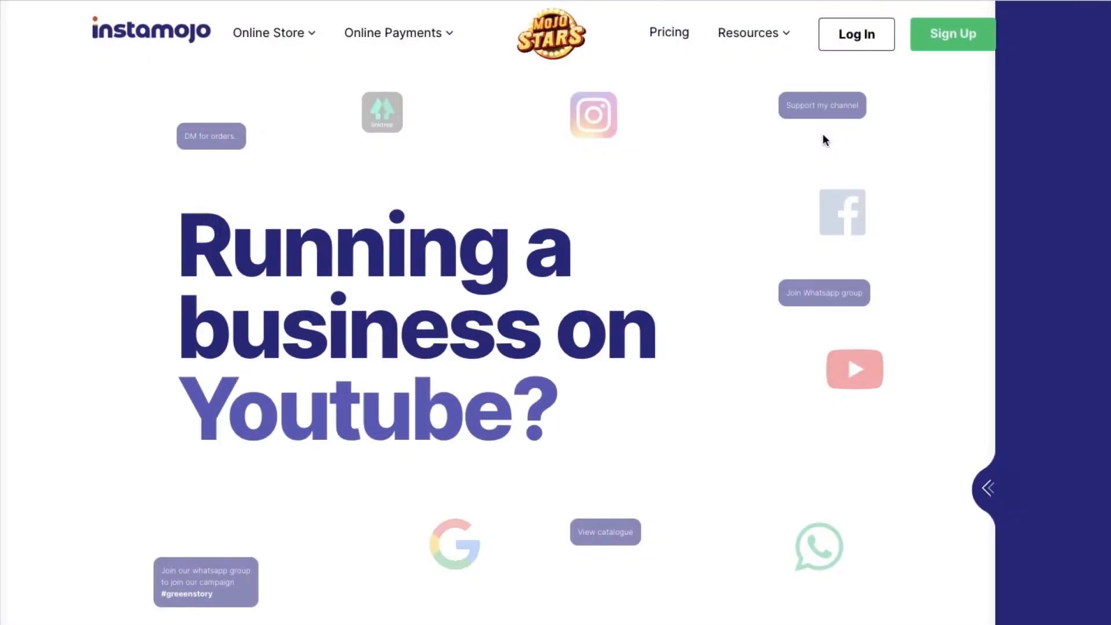
# - Sign in and open the 'TEST - What the future holds for Wind Energy' smart page from the Smart Pages list
pyautogui.click(856, 34)
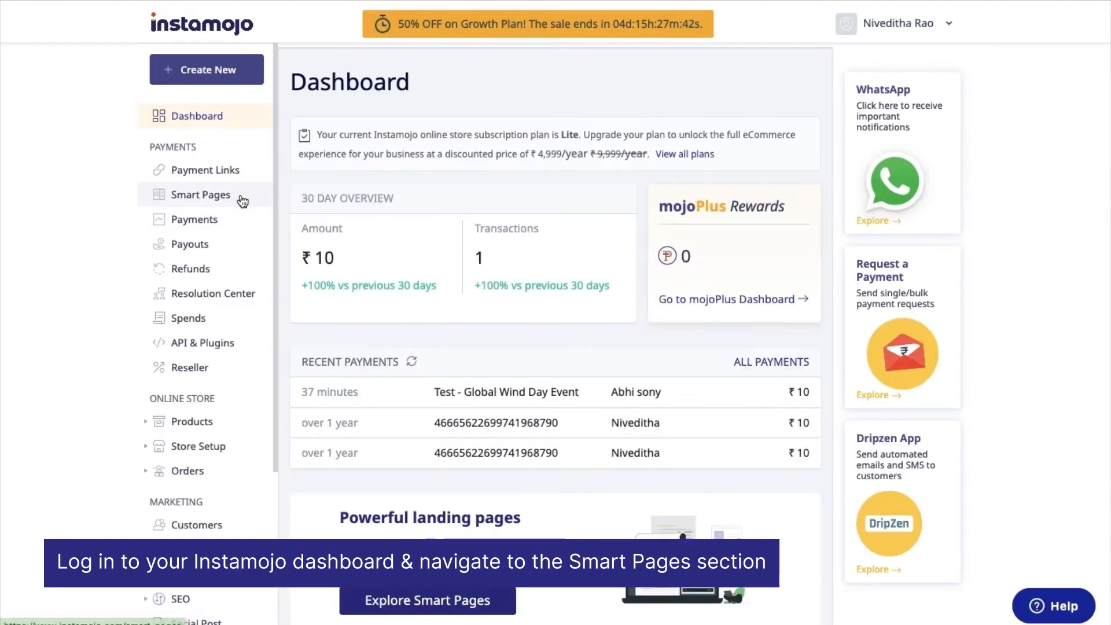
pyautogui.click(201, 194)
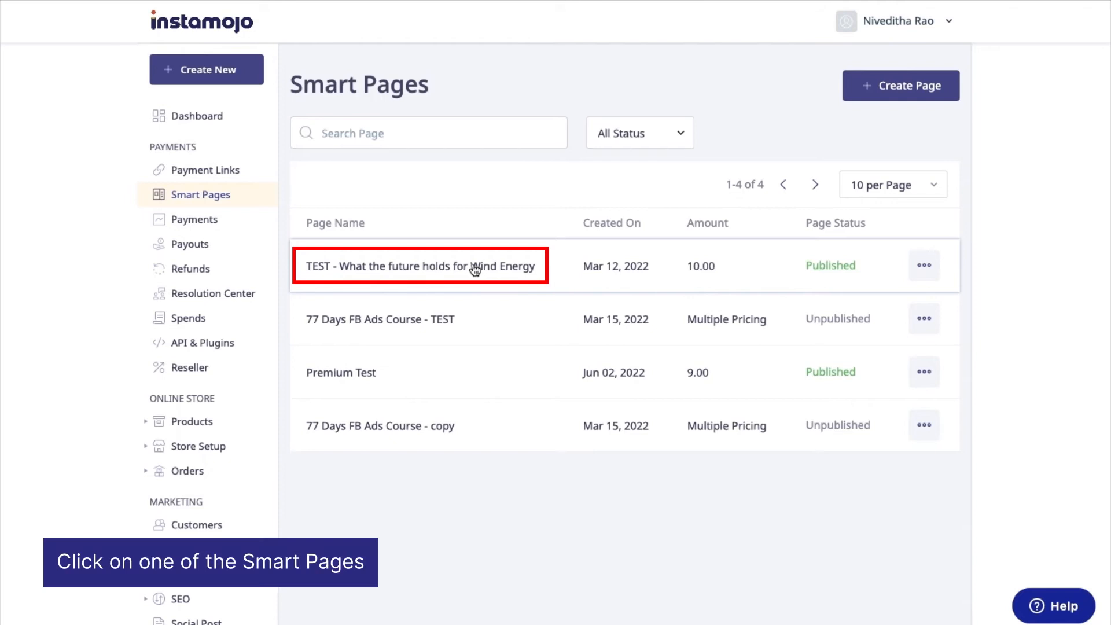
pyautogui.click(419, 267)
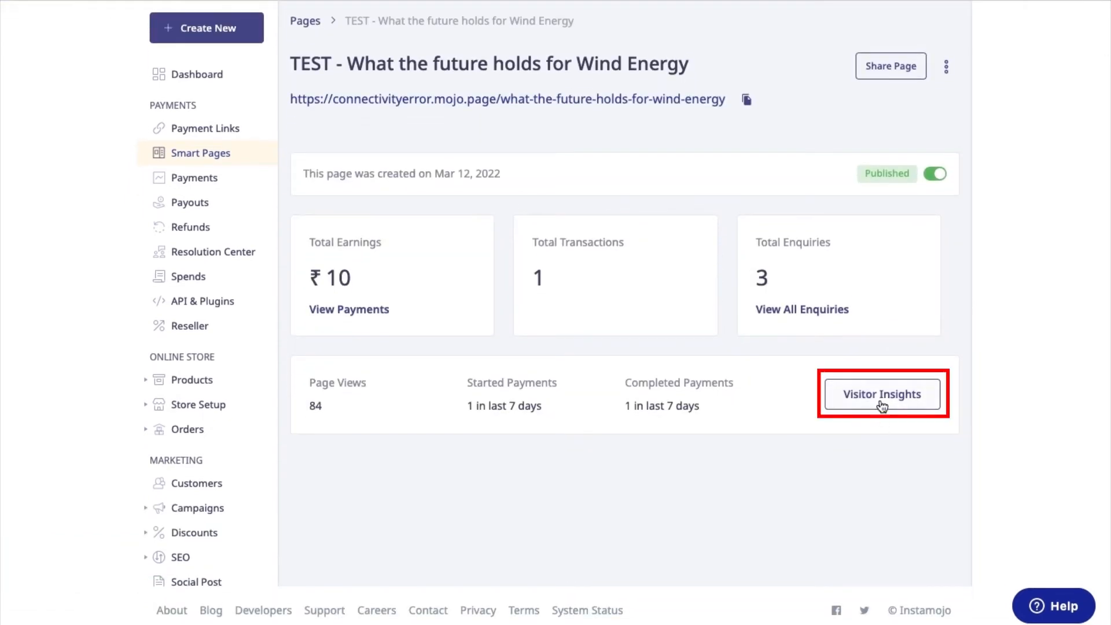
# - Show the page's Visitor Insights filtered to the last 90 days (11 total visits)
pyautogui.click(882, 393)
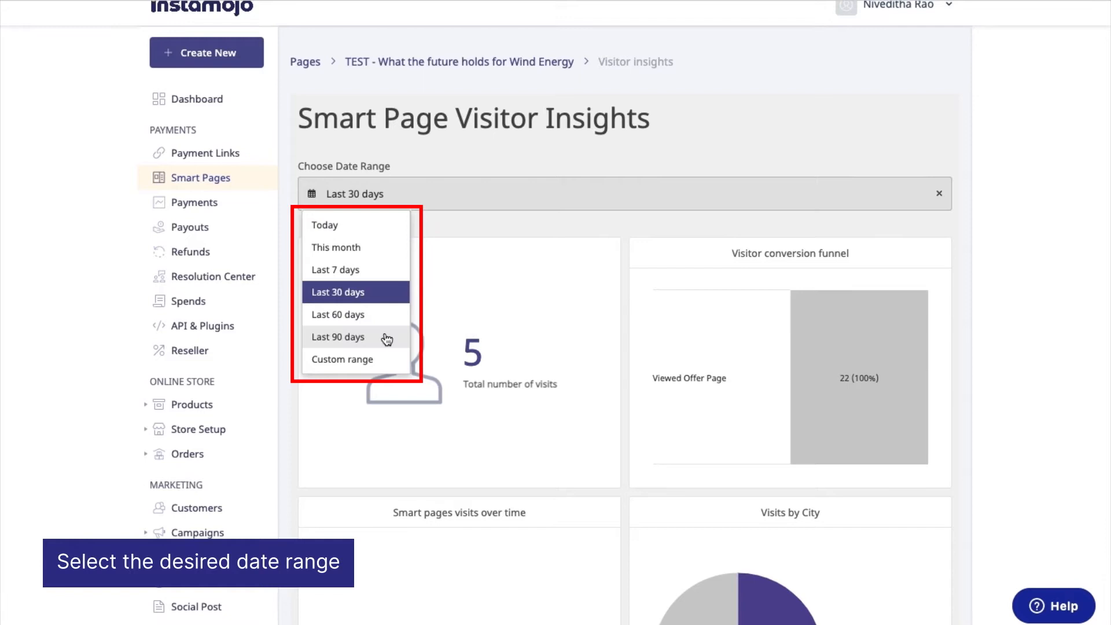
pyautogui.click(338, 337)
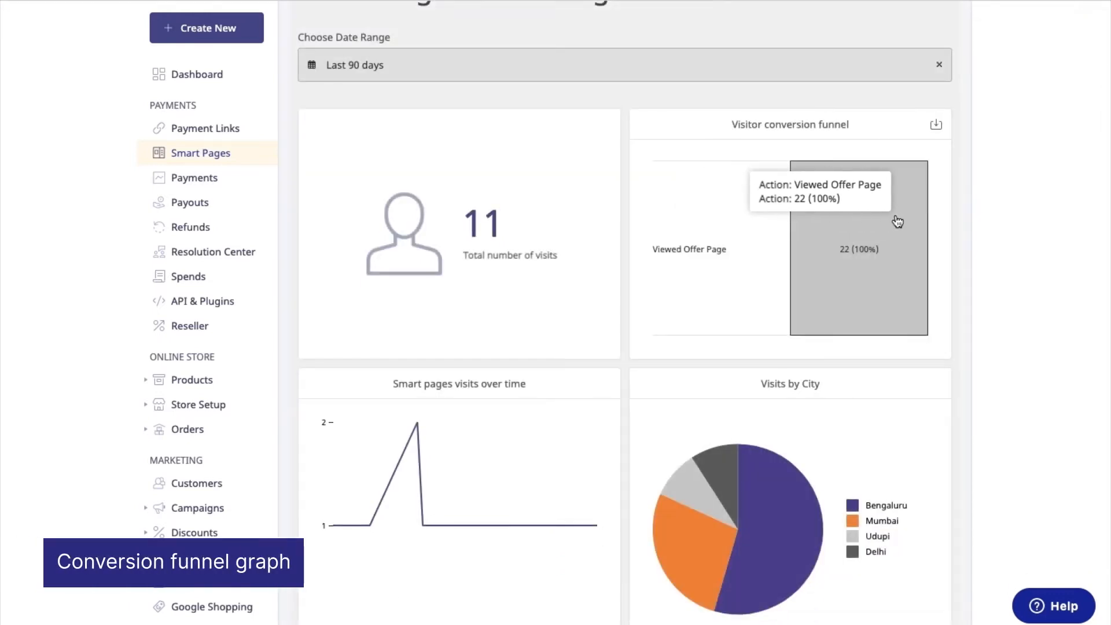
pyautogui.moveTo(800, 249)
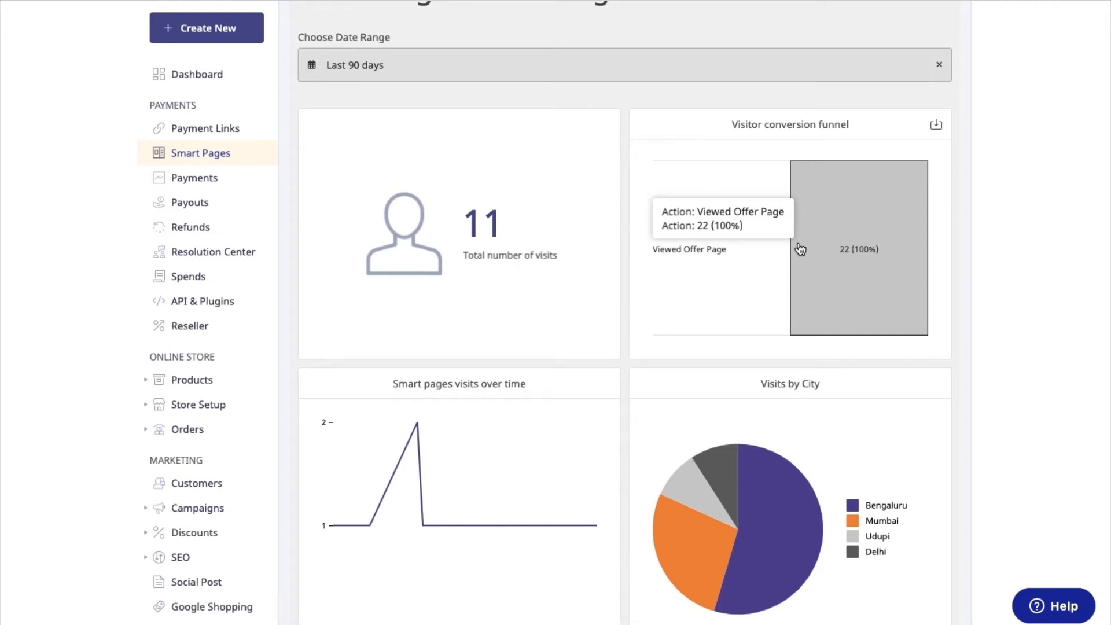
pyautogui.moveTo(836, 269)
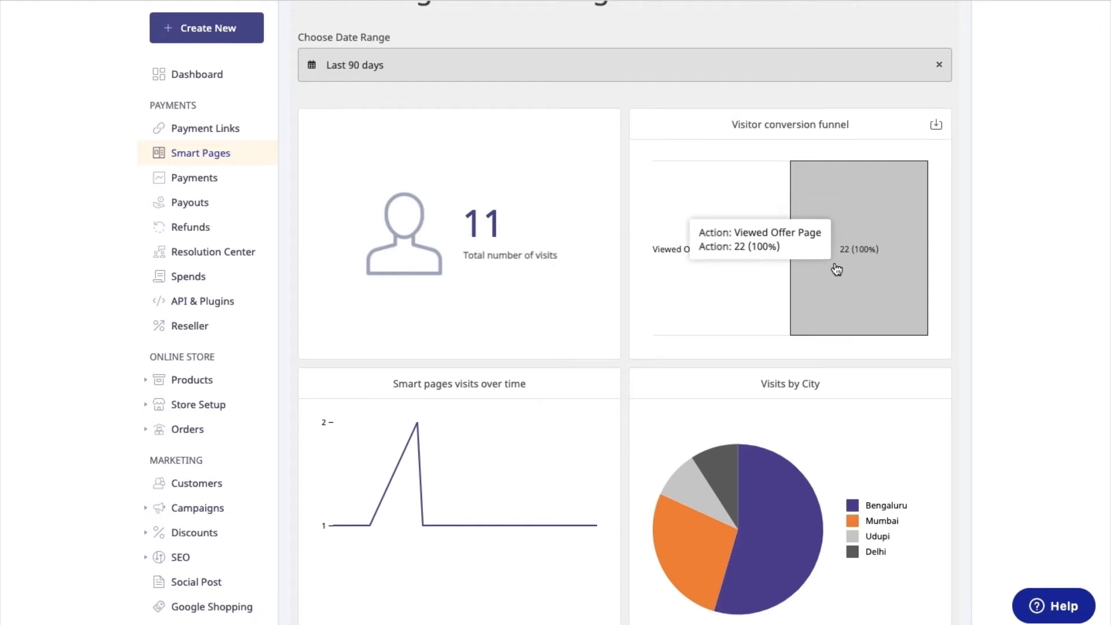
# - Review the visits by source and device charts and download the visits-by-device data
pyautogui.scroll(-3)
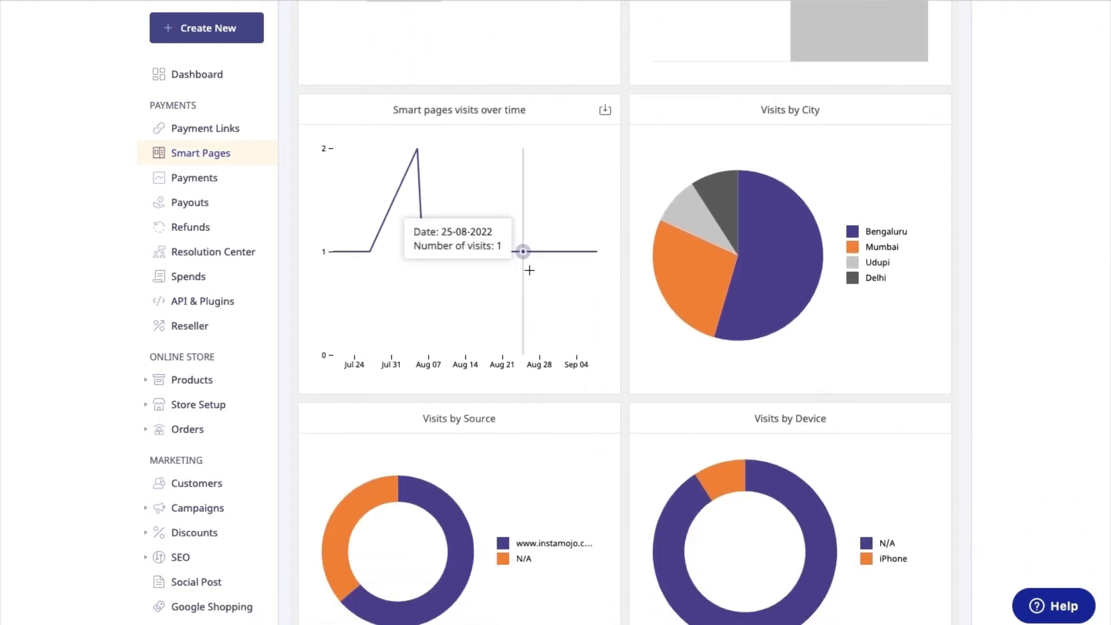
pyautogui.moveTo(512, 251)
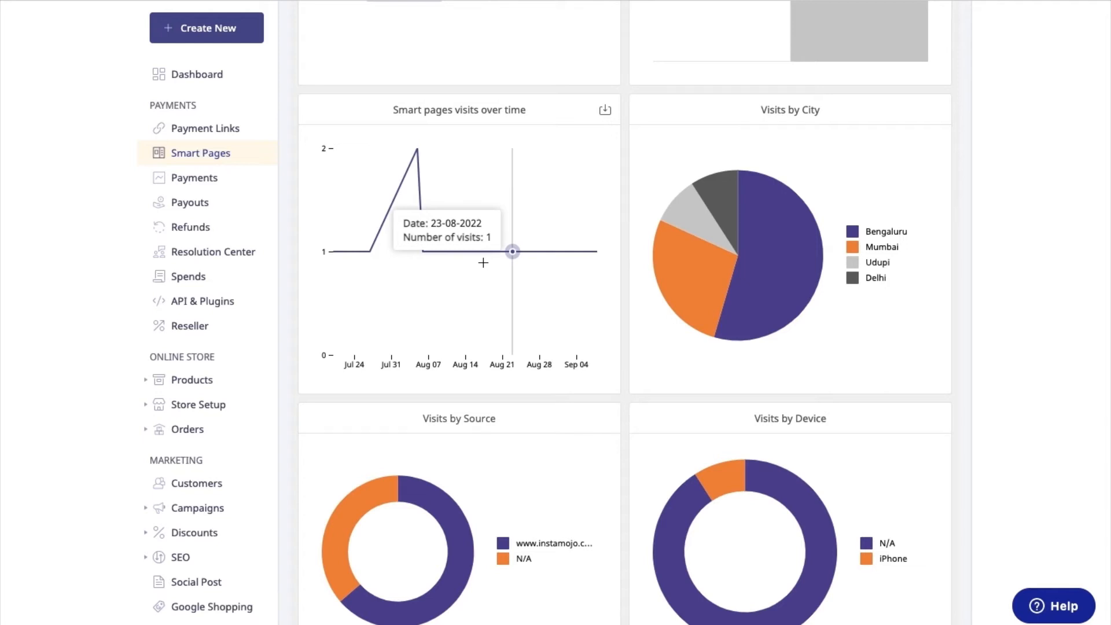
pyautogui.moveTo(765, 253)
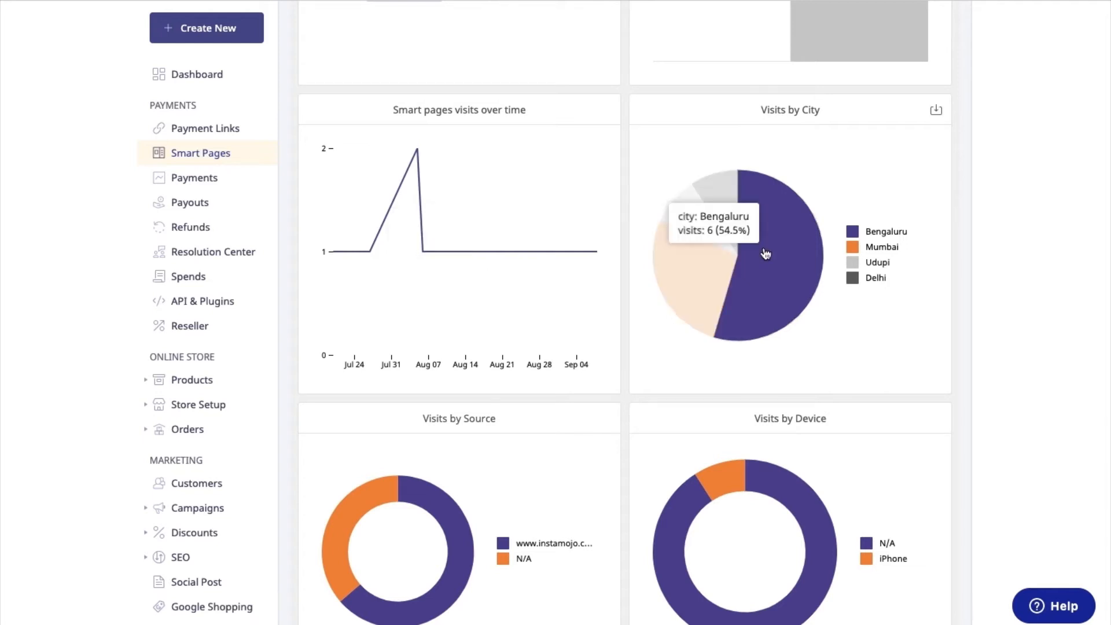
pyautogui.moveTo(779, 244)
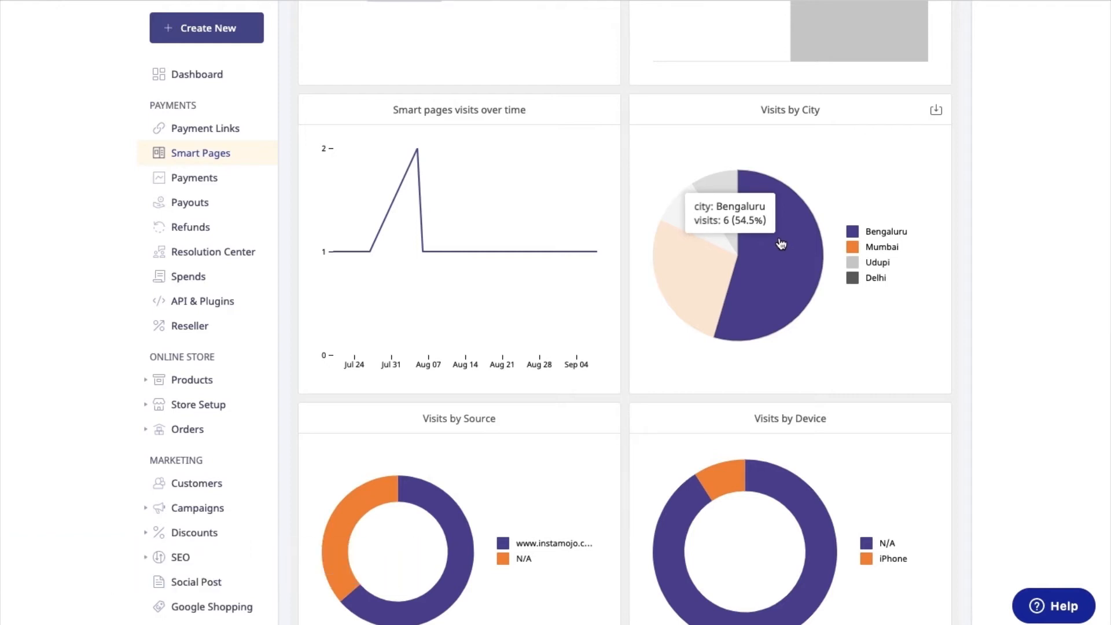
pyautogui.moveTo(791, 250)
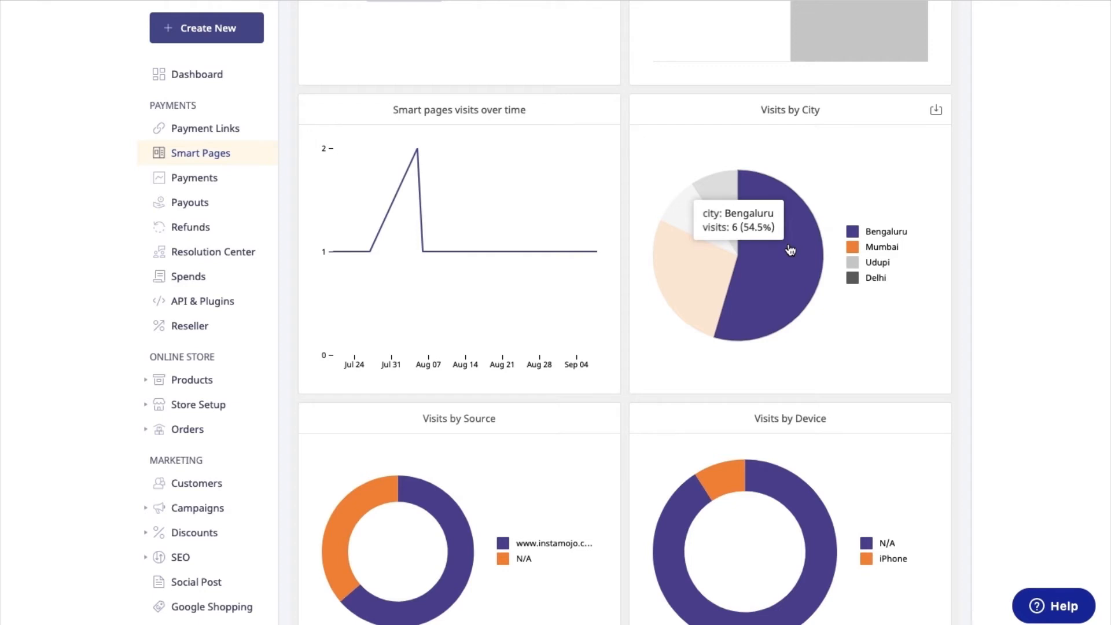
pyautogui.scroll(-3)
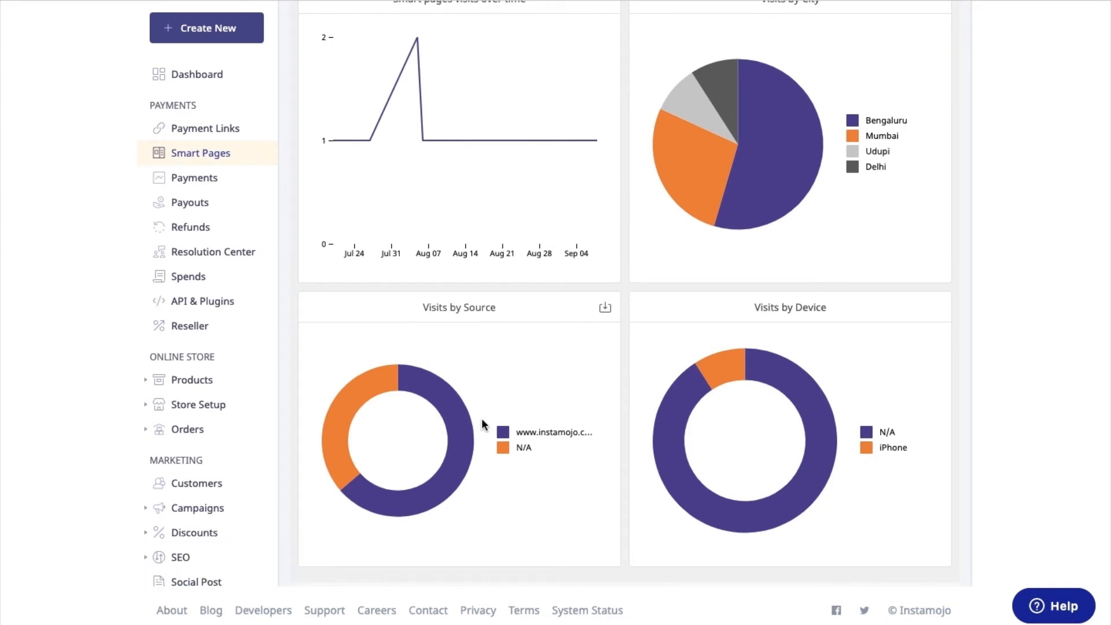
pyautogui.moveTo(774, 417)
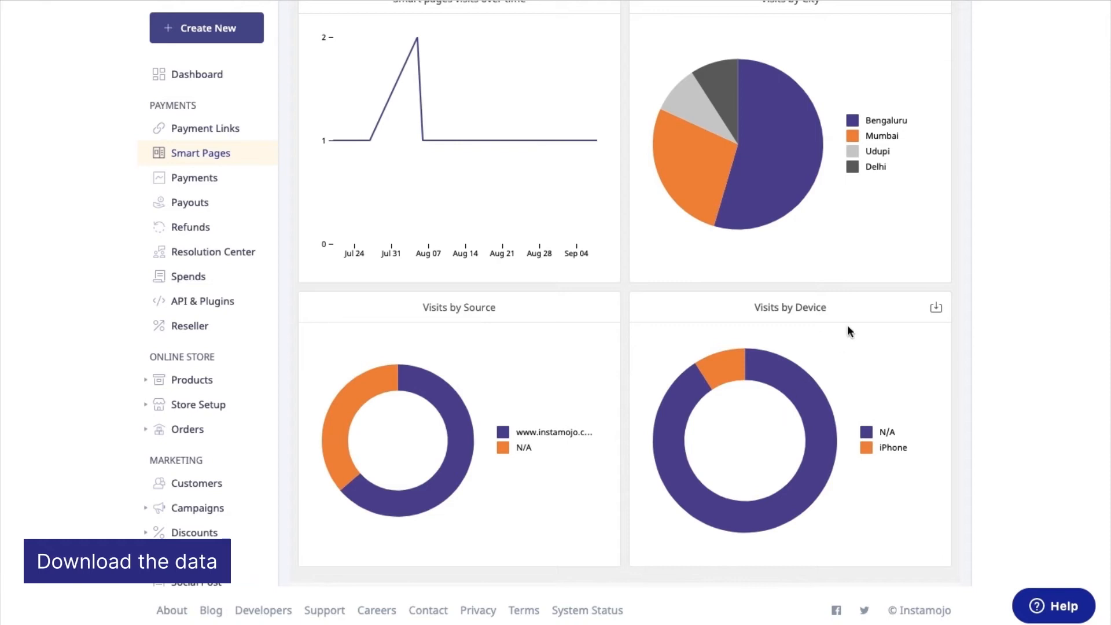
pyautogui.click(935, 307)
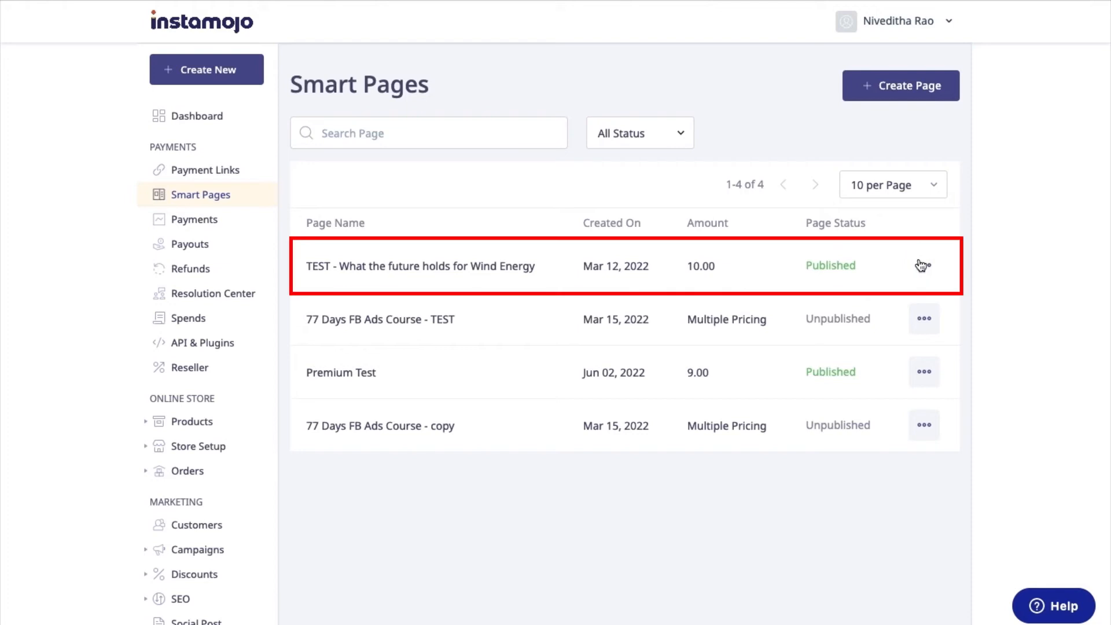
# - Edit the Wind Energy page and enable 'Add Facebook Pixel ID' in its Page Settings
pyautogui.click(924, 266)
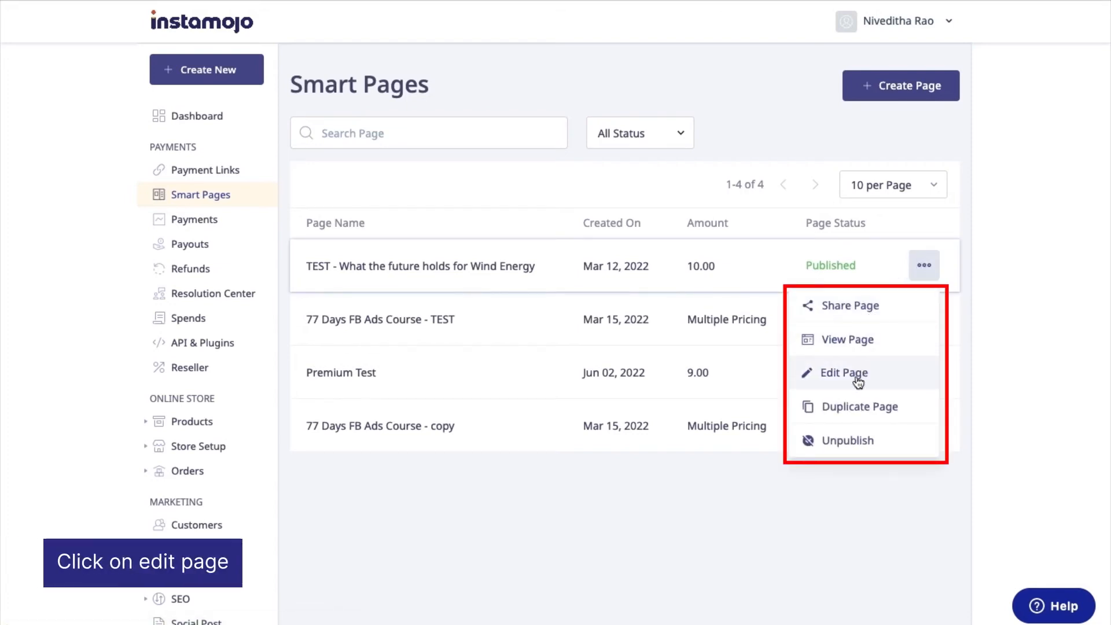
pyautogui.click(844, 372)
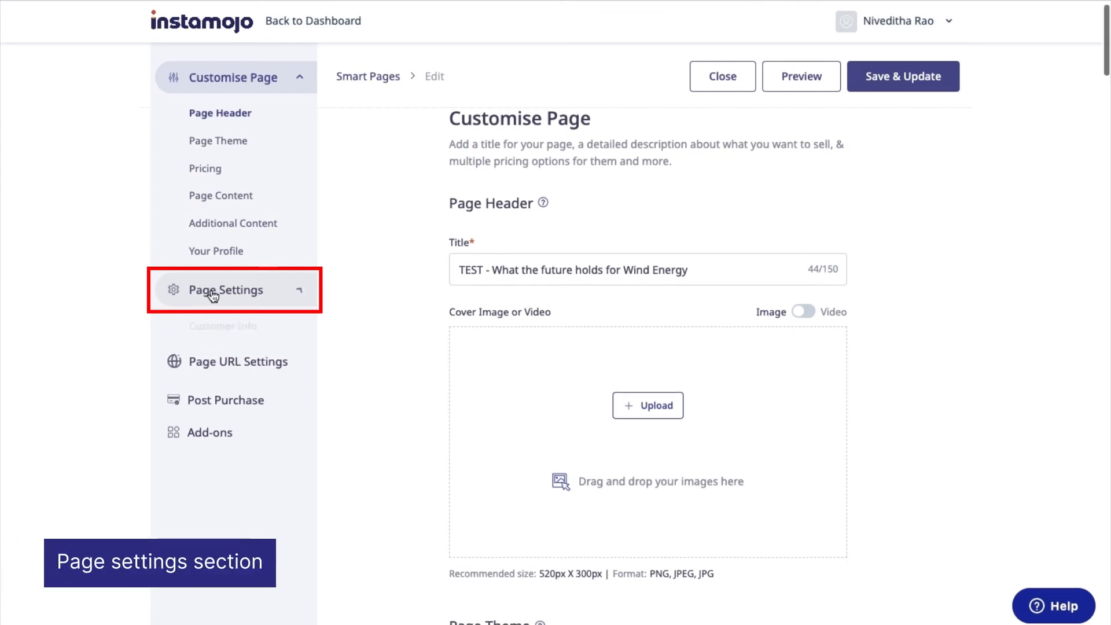
pyautogui.click(226, 289)
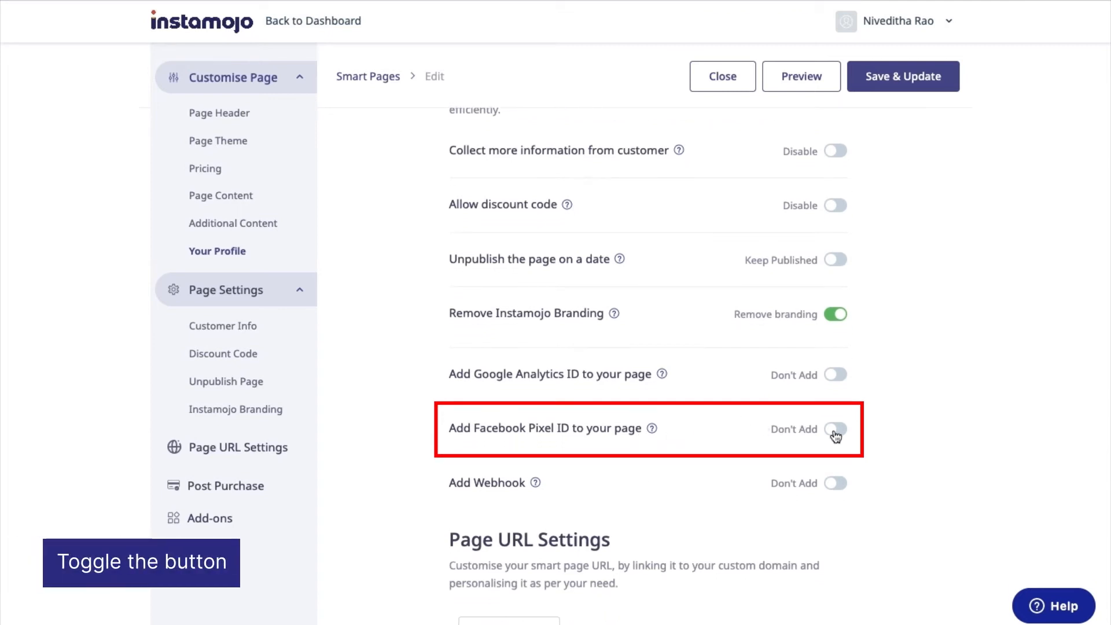
pyautogui.click(835, 429)
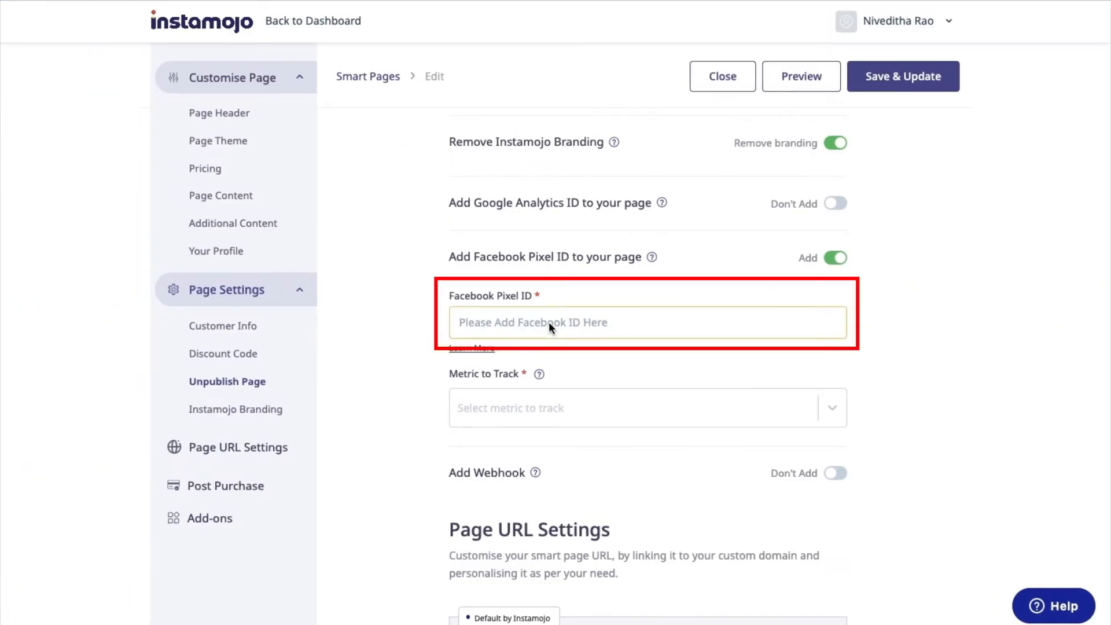
pyautogui.write('270900288508823')
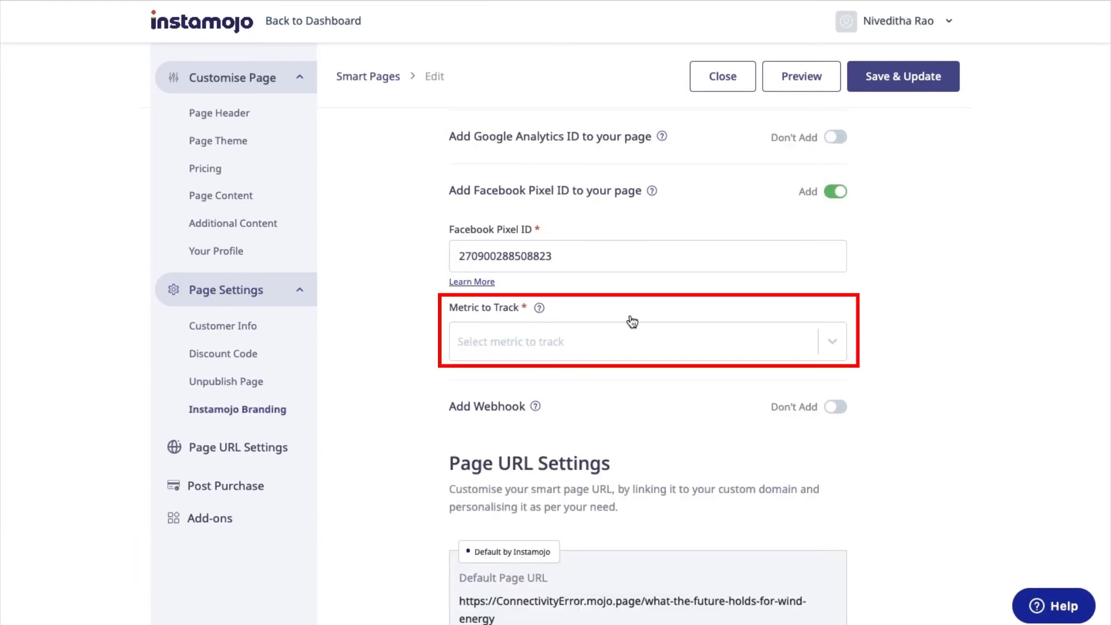
pyautogui.click(638, 341)
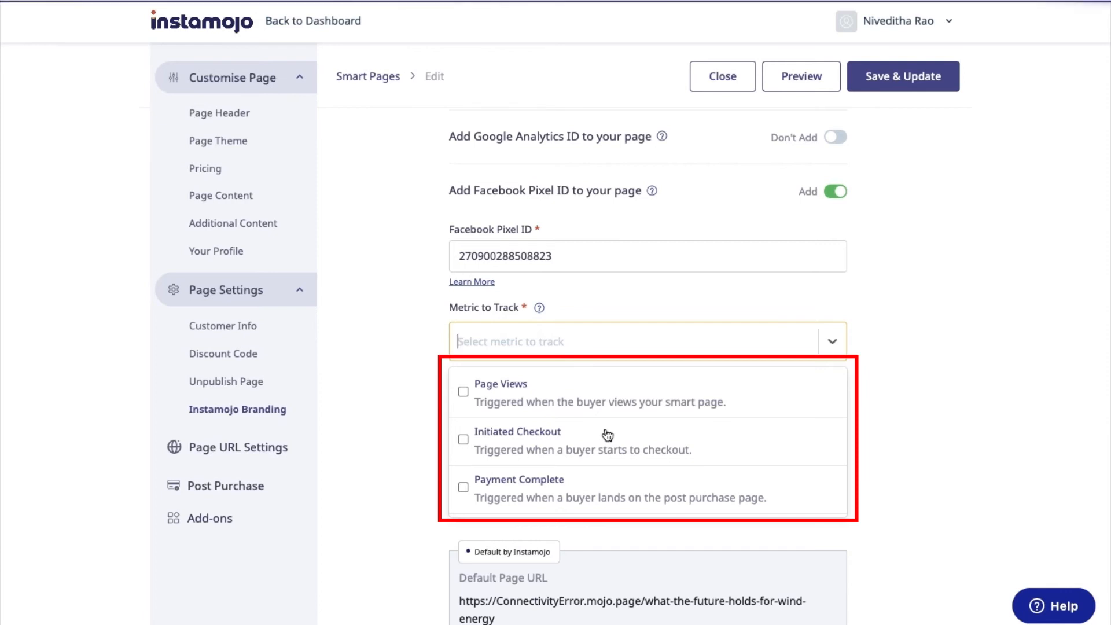
pyautogui.moveTo(591, 473)
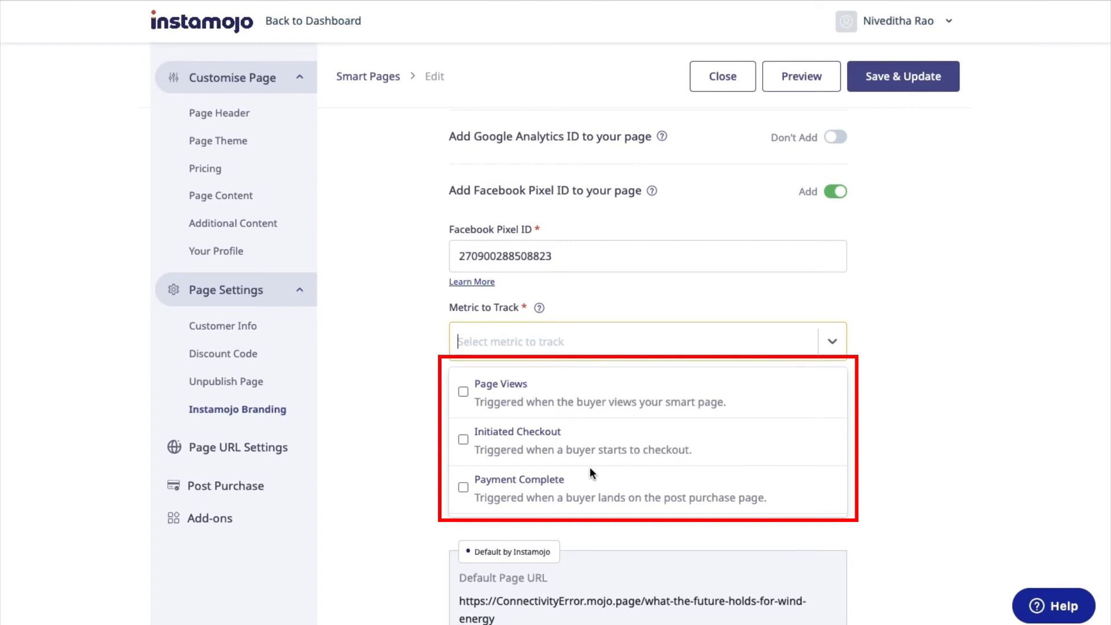
pyautogui.click(463, 392)
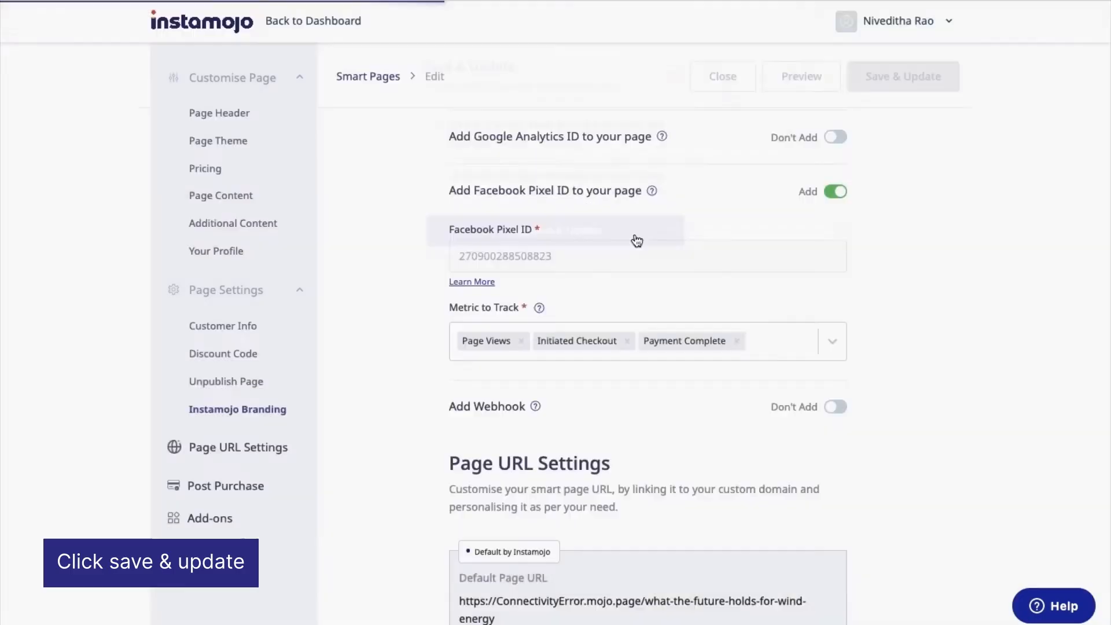
pyautogui.click(902, 76)
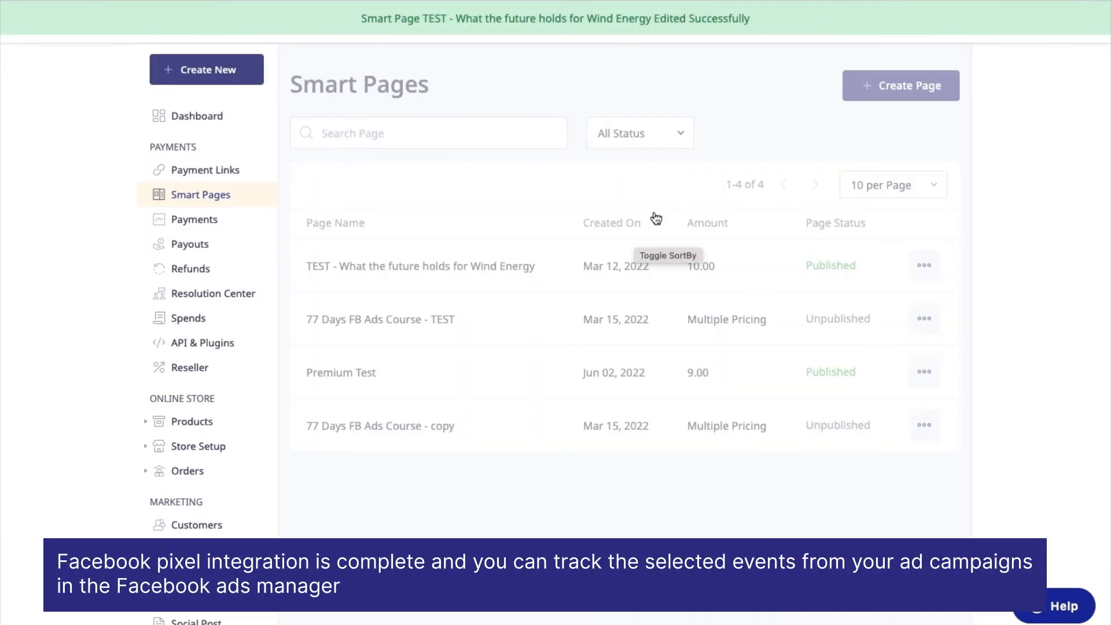
pyautogui.moveTo(698, 189)
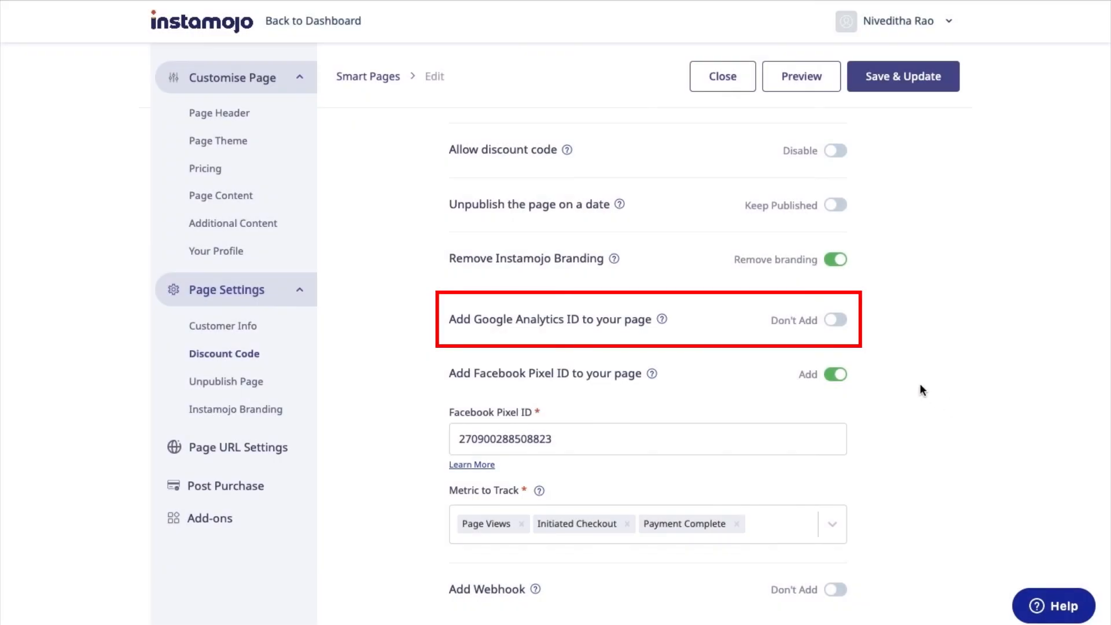
pyautogui.moveTo(680, 340)
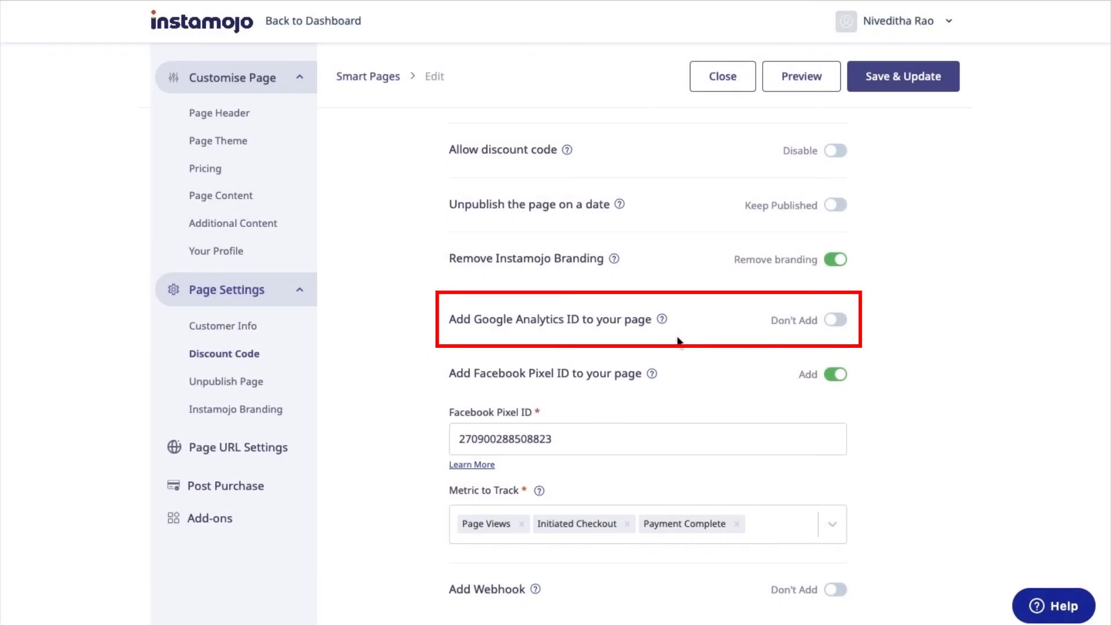
pyautogui.moveTo(691, 304)
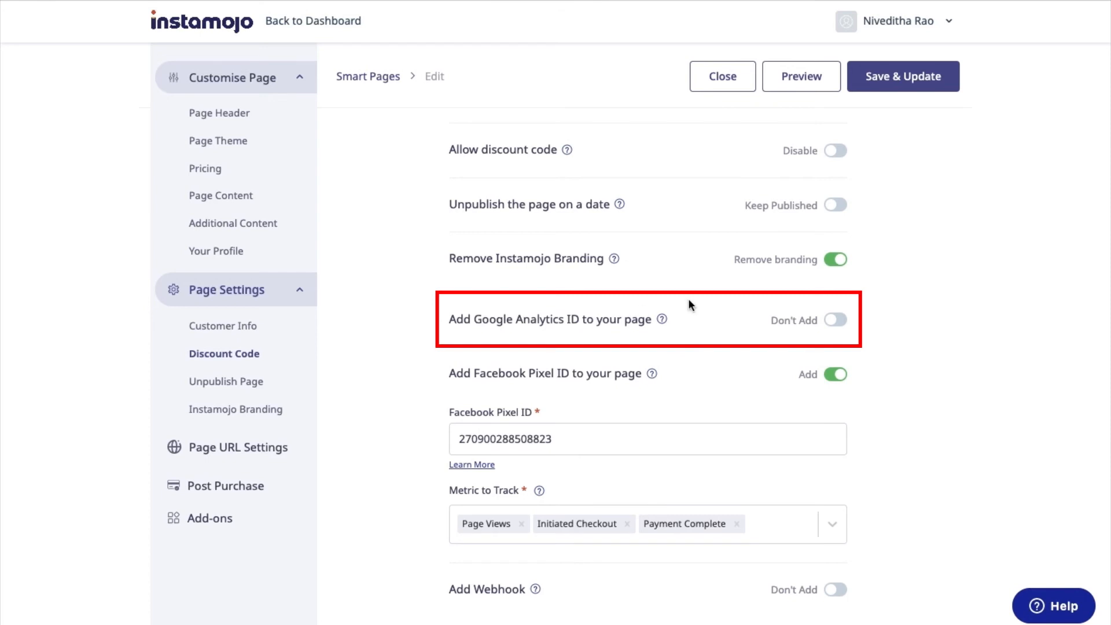
pyautogui.moveTo(836, 320)
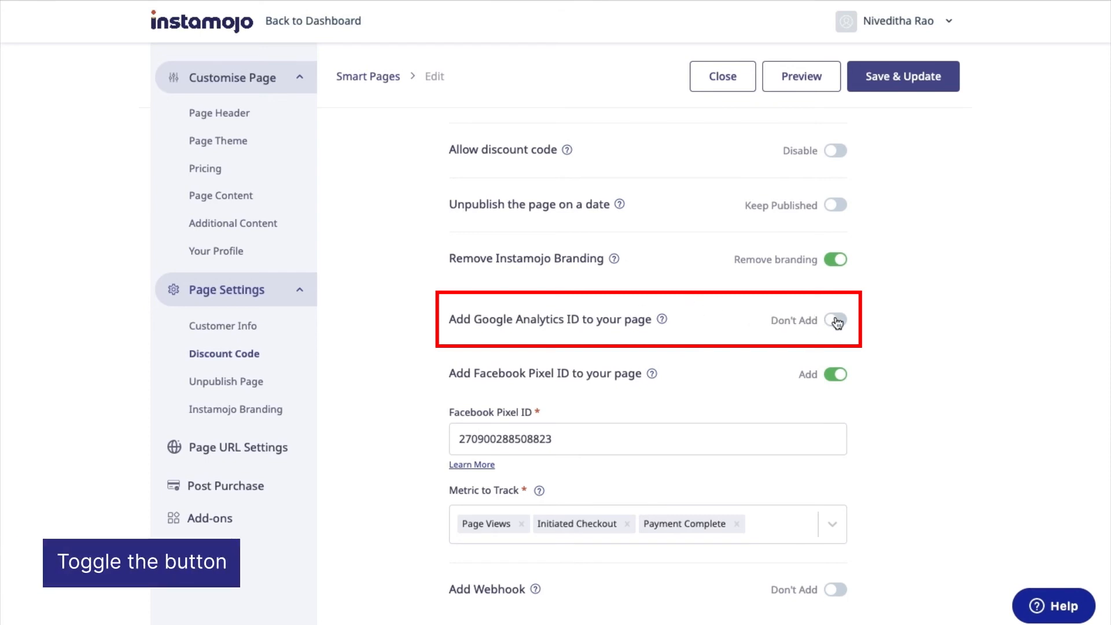
# - Enable 'Add Google Analytics ID' and place the cursor in the empty Analytics ID field
pyautogui.click(835, 321)
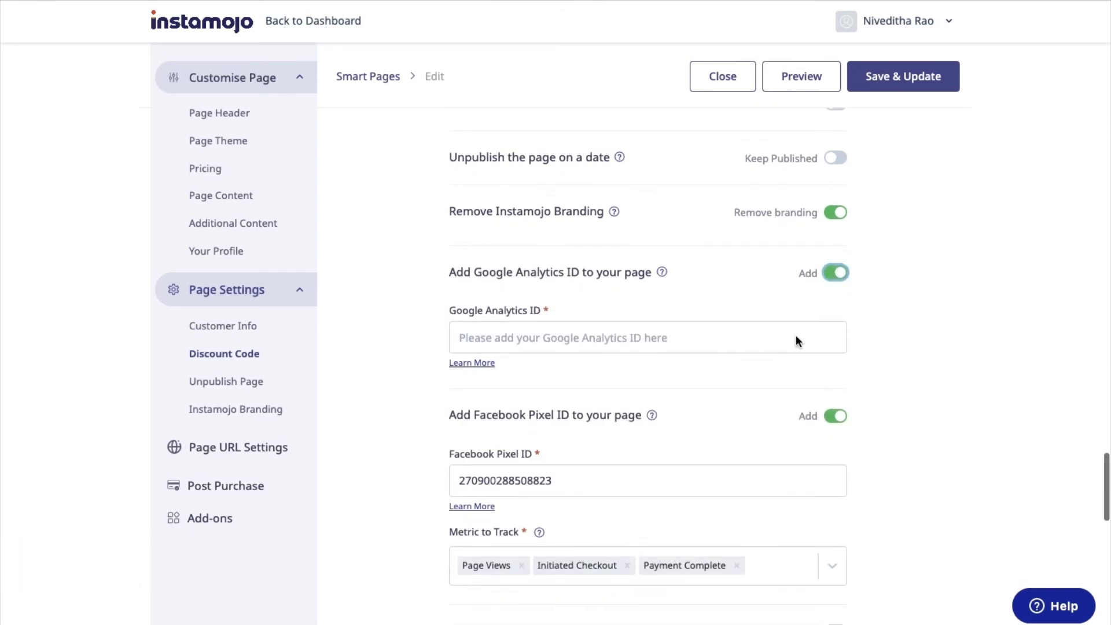
pyautogui.click(646, 337)
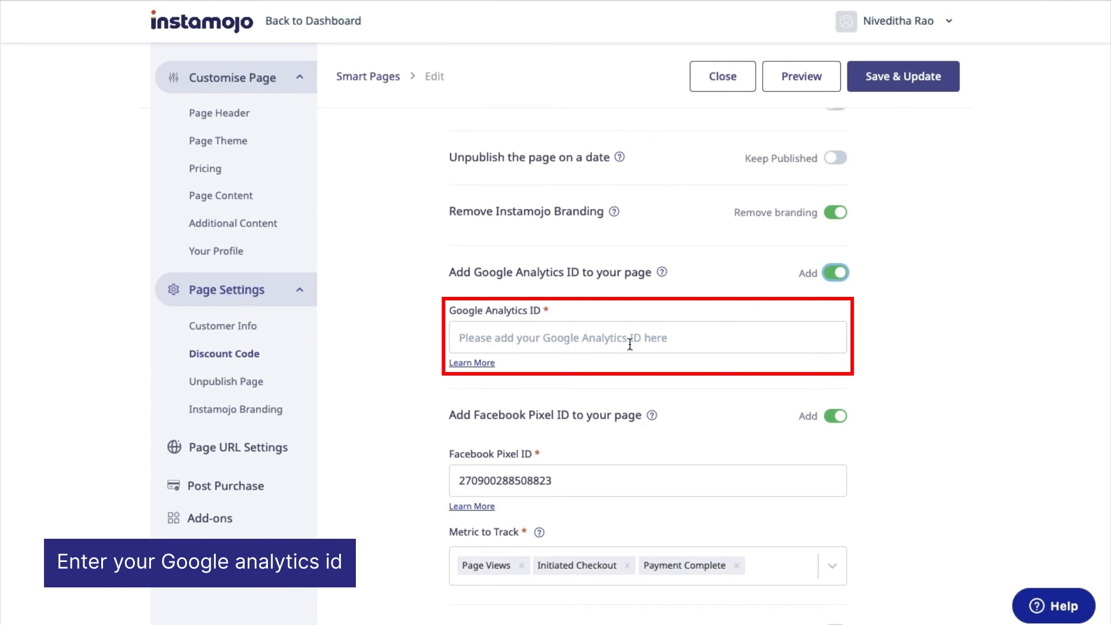
pyautogui.moveTo(389, 105)
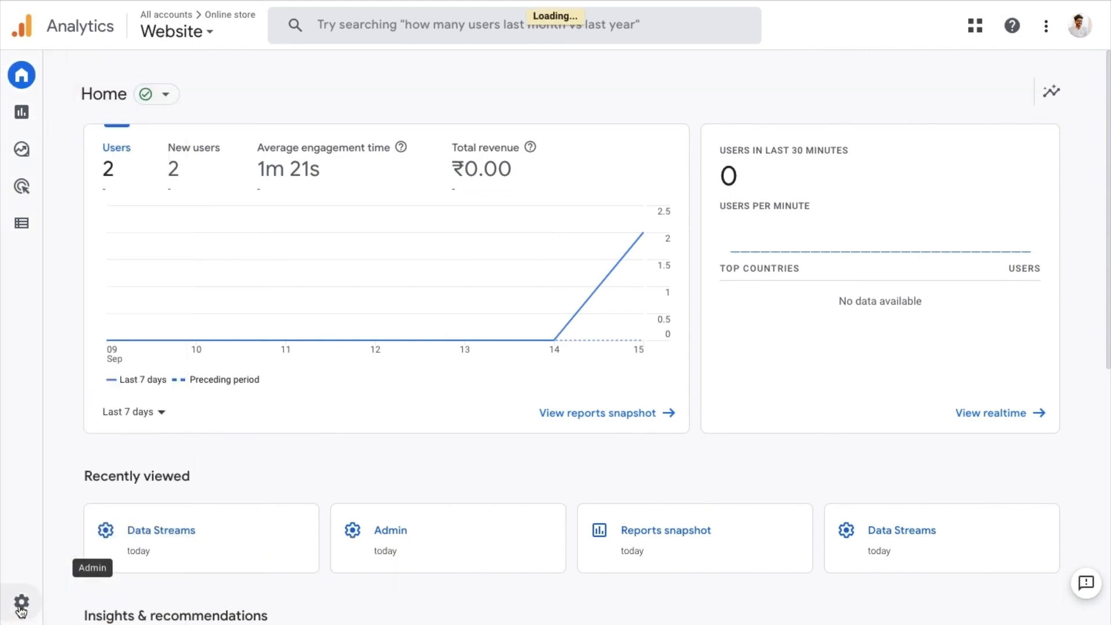
# - Copy the web stream's measurement ID from Google Analytics Admin > Data Streams
pyautogui.click(21, 602)
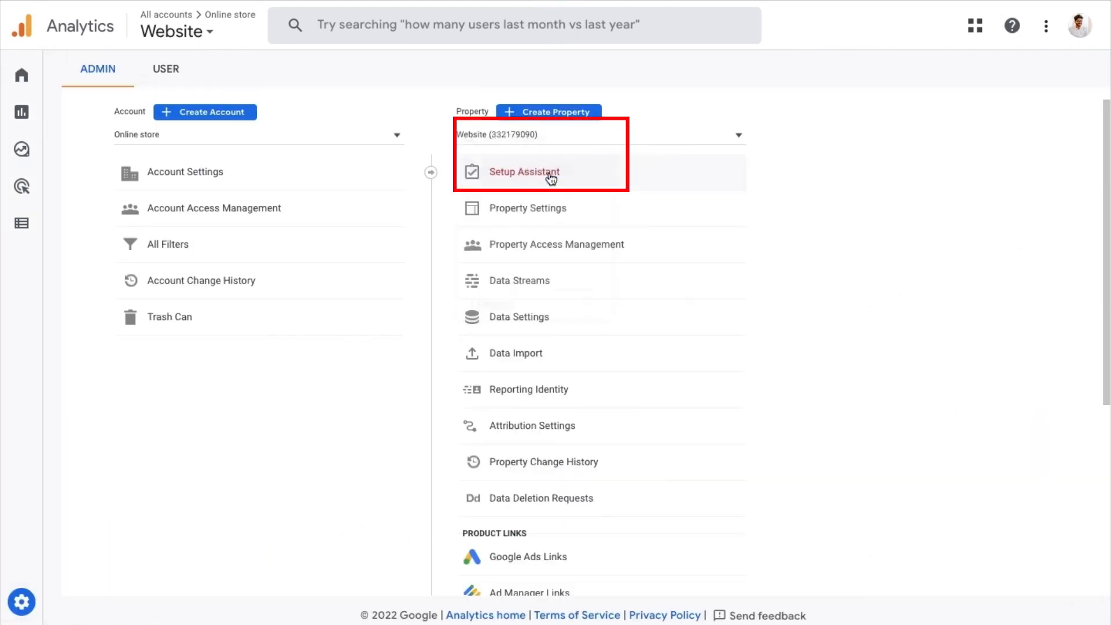
pyautogui.moveTo(520, 280)
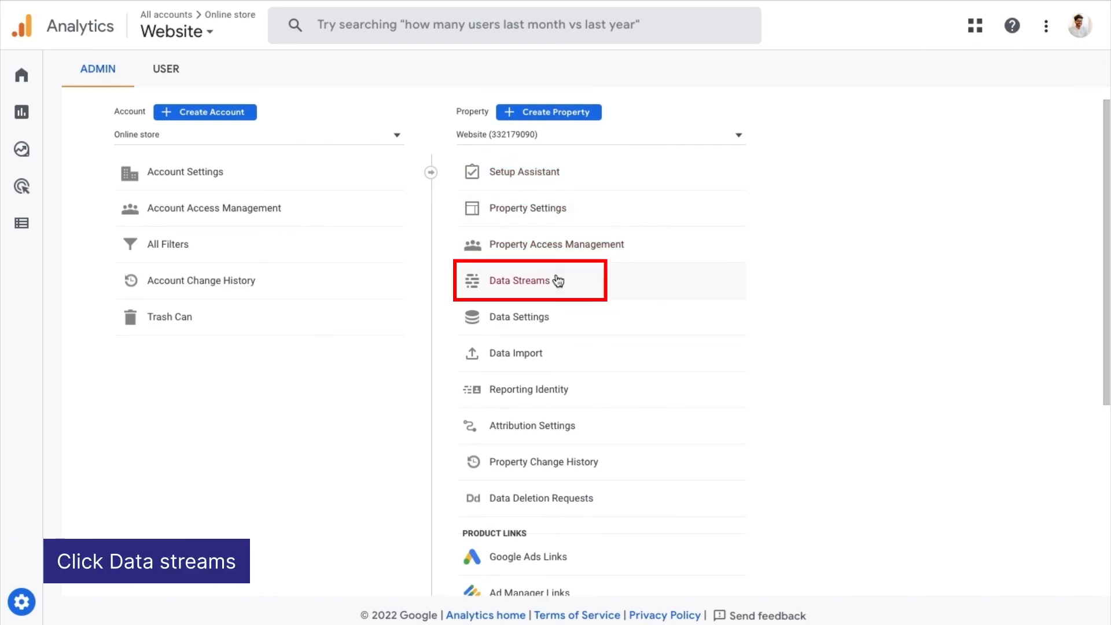
pyautogui.click(520, 280)
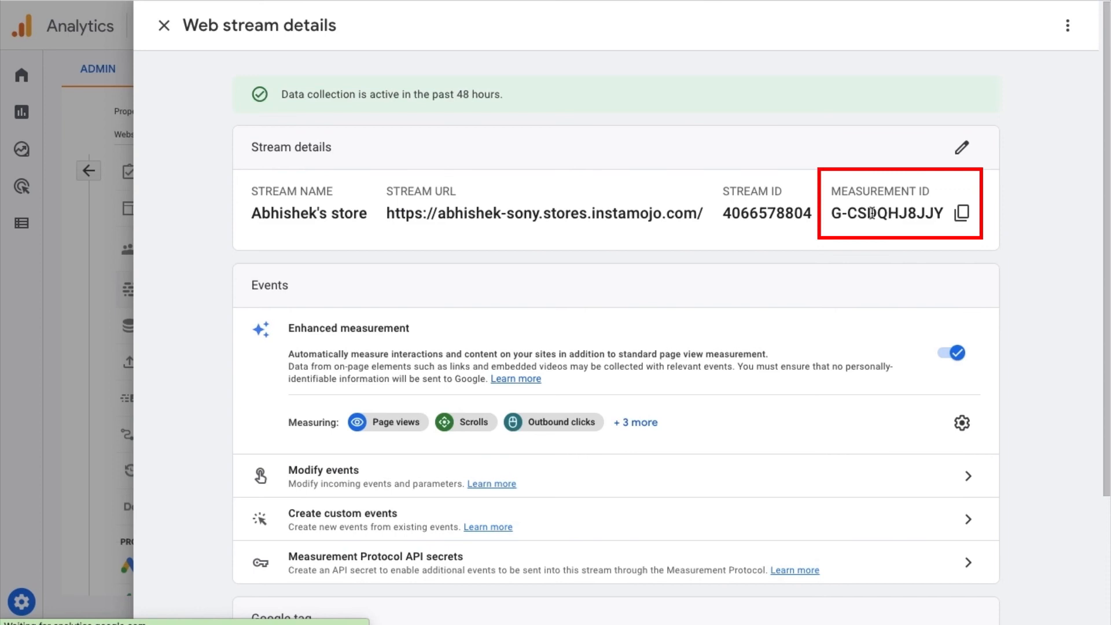
pyautogui.click(959, 213)
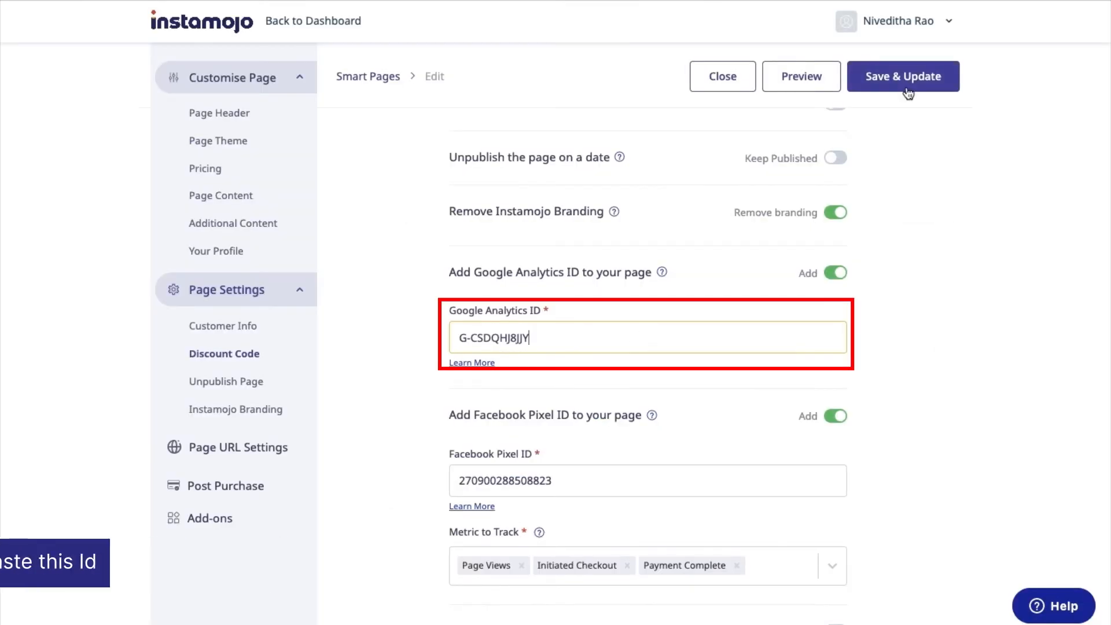
# - Save the page with Google Analytics ID G-CSDQHJ8JJY alongside the Facebook Pixel settings
pyautogui.click(901, 76)
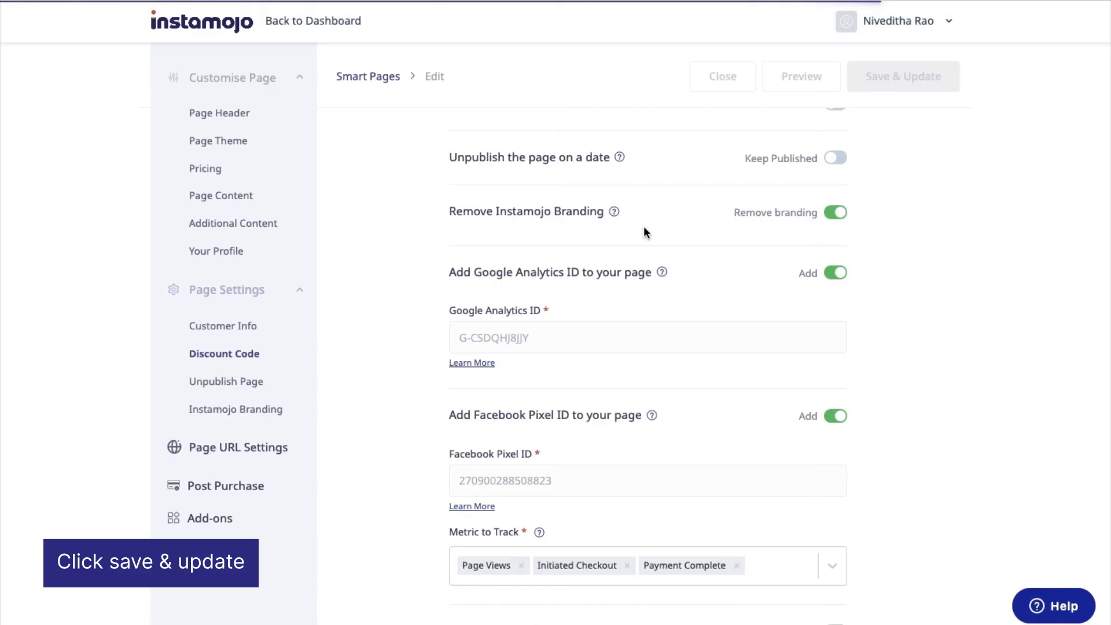
pyautogui.click(902, 76)
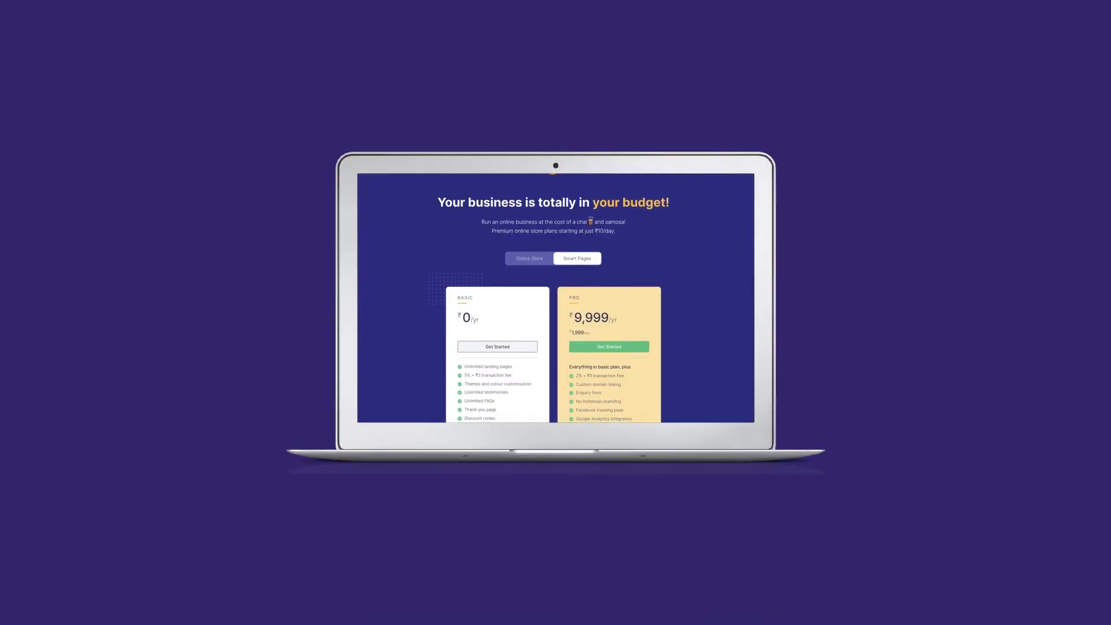
pyautogui.scroll(-3)
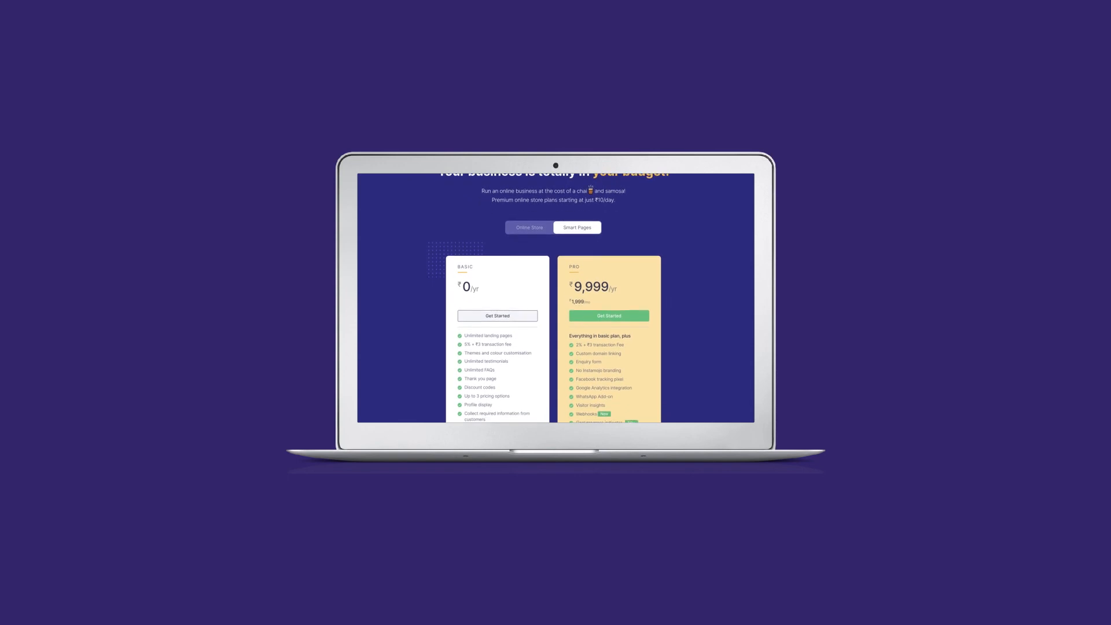
pyautogui.scroll(-3)
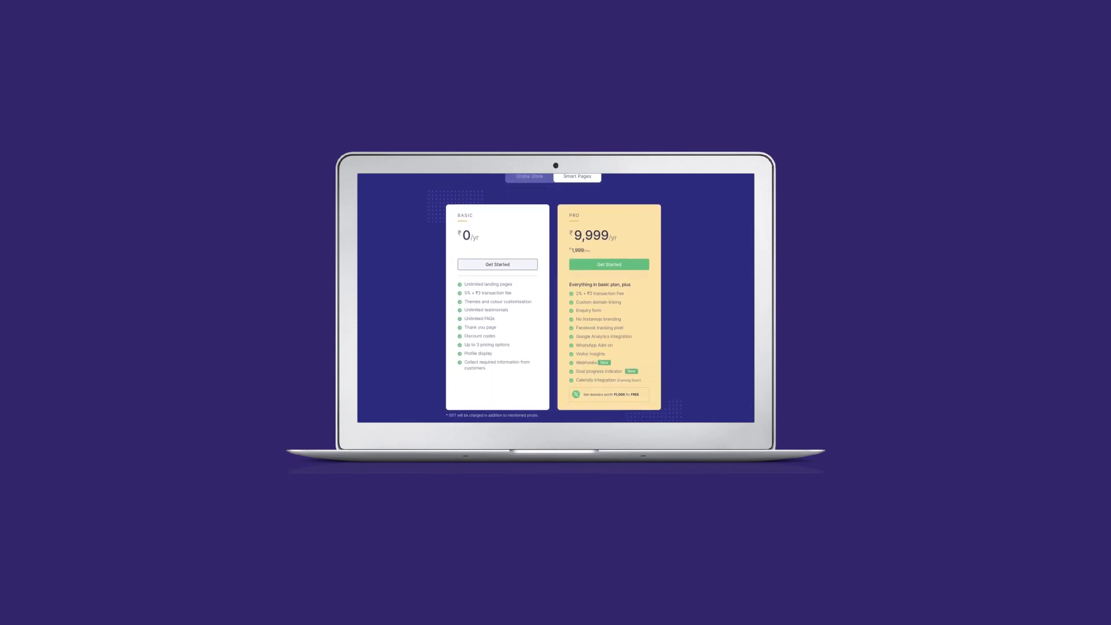
pyautogui.scroll(-3)
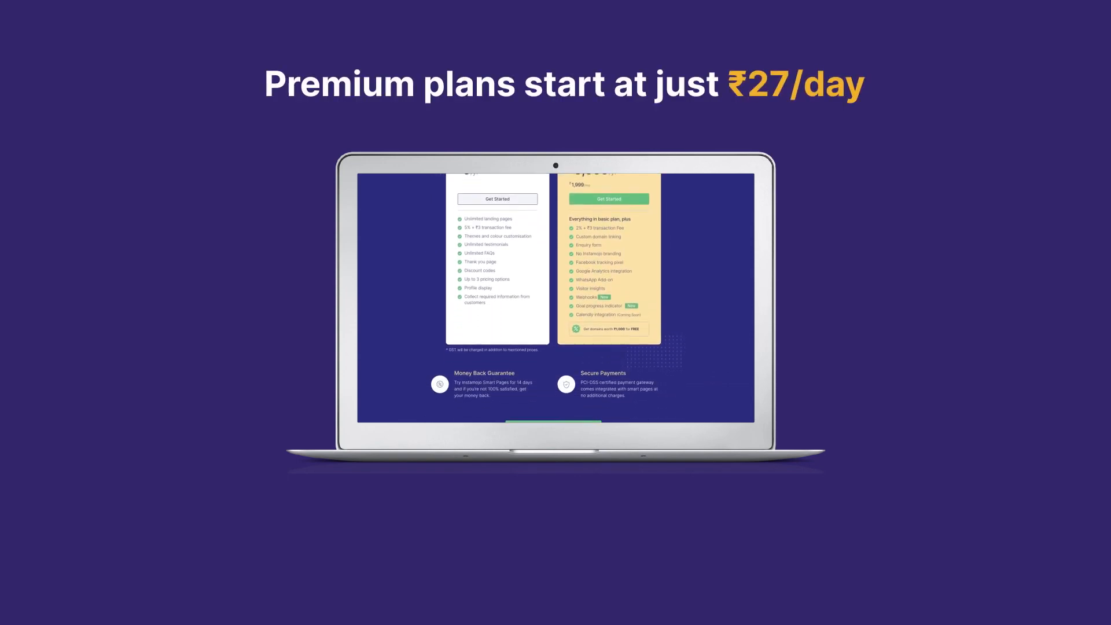
pyautogui.scroll(-3)
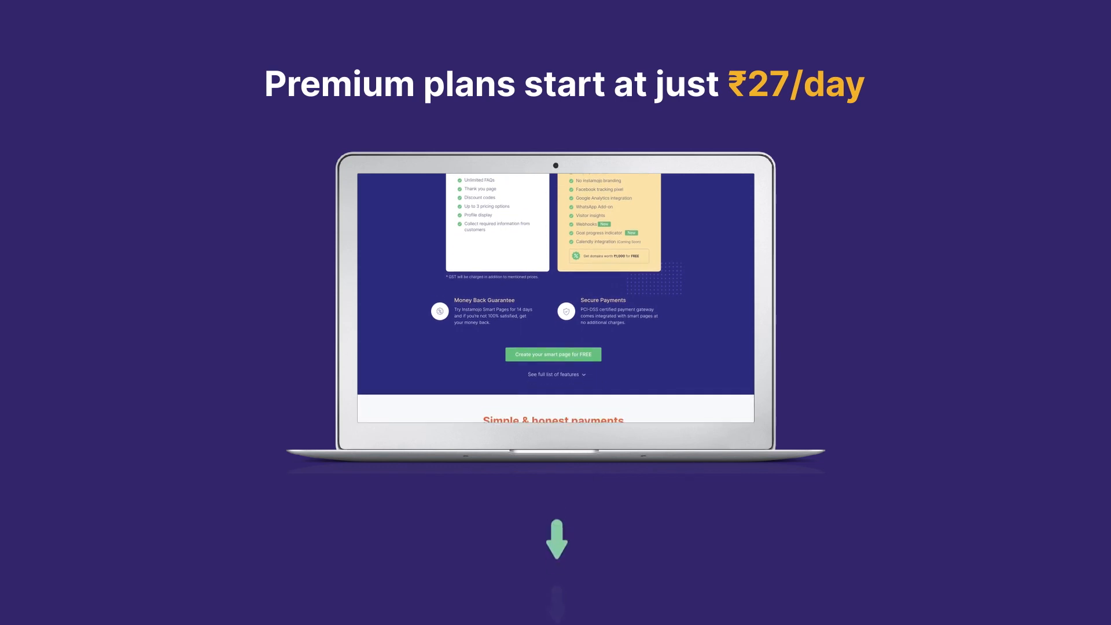